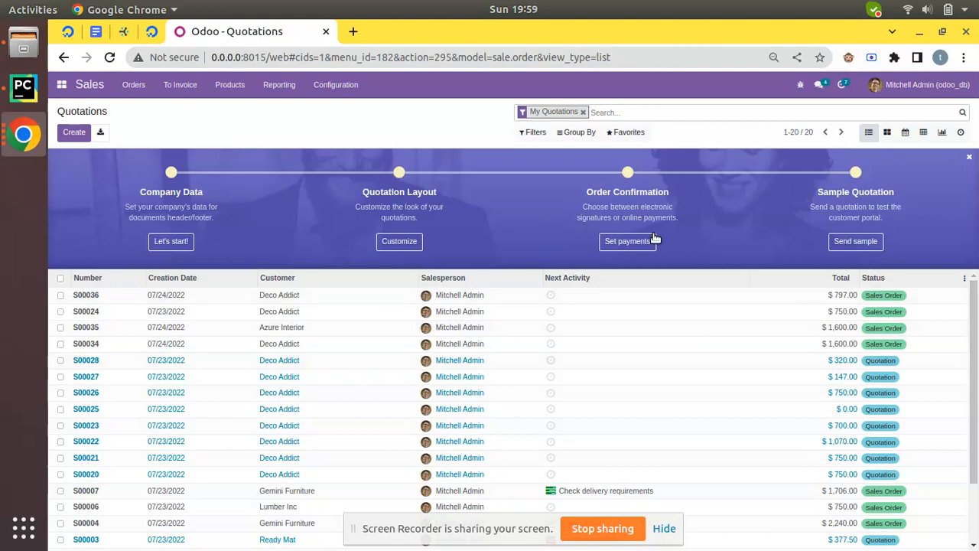
pyautogui.moveTo(147, 119)
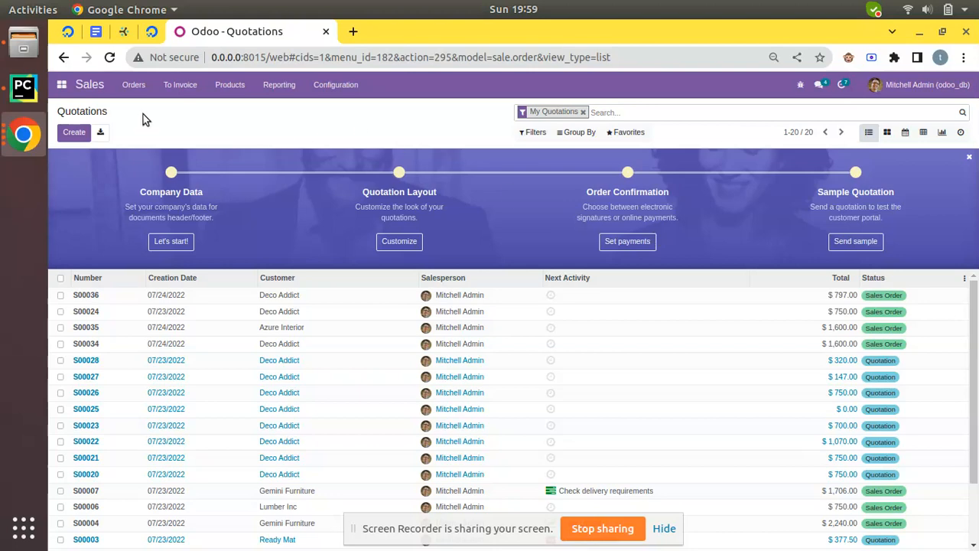
# Create a quotation for Azure Interior with a white Customizable Desk and a Large Cabinet ($1,070).
pyautogui.click(74, 132)
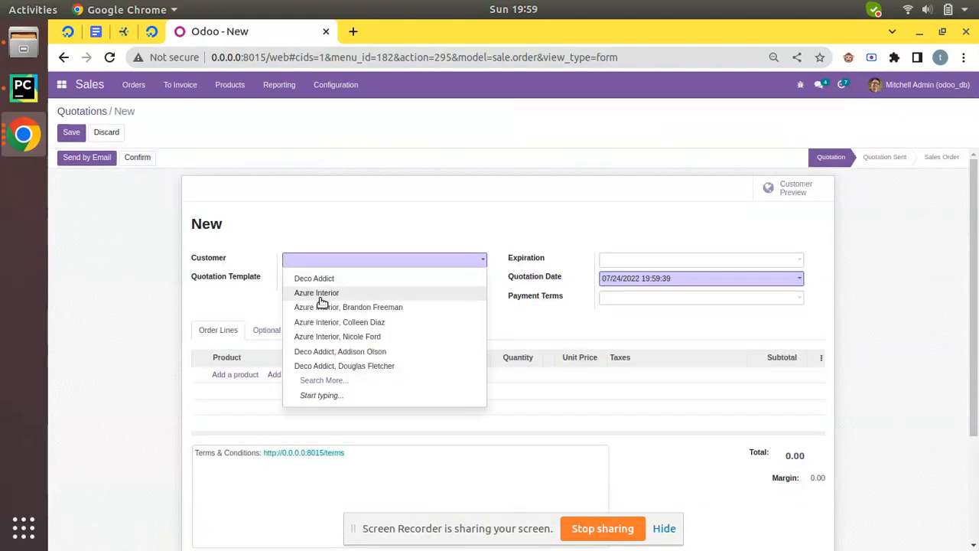
pyautogui.click(316, 292)
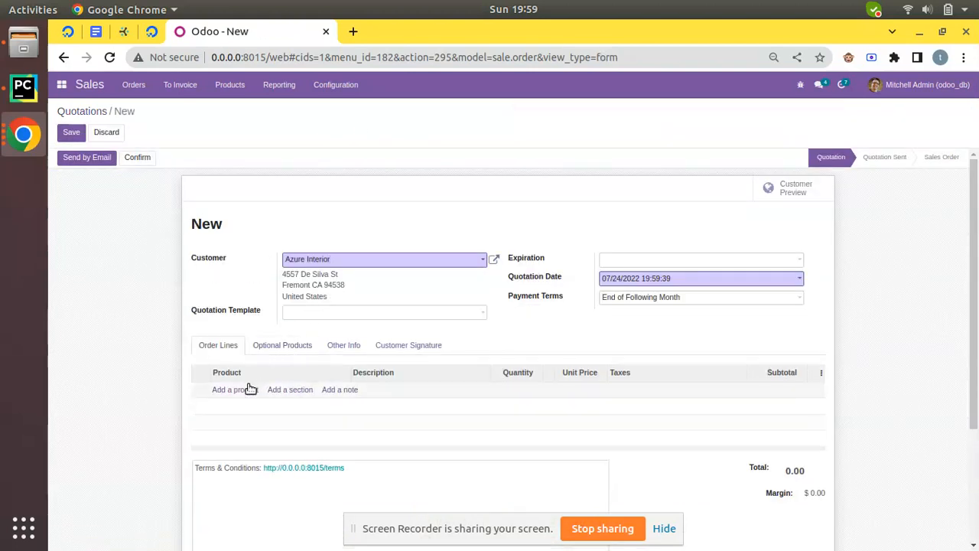
pyautogui.click(233, 389)
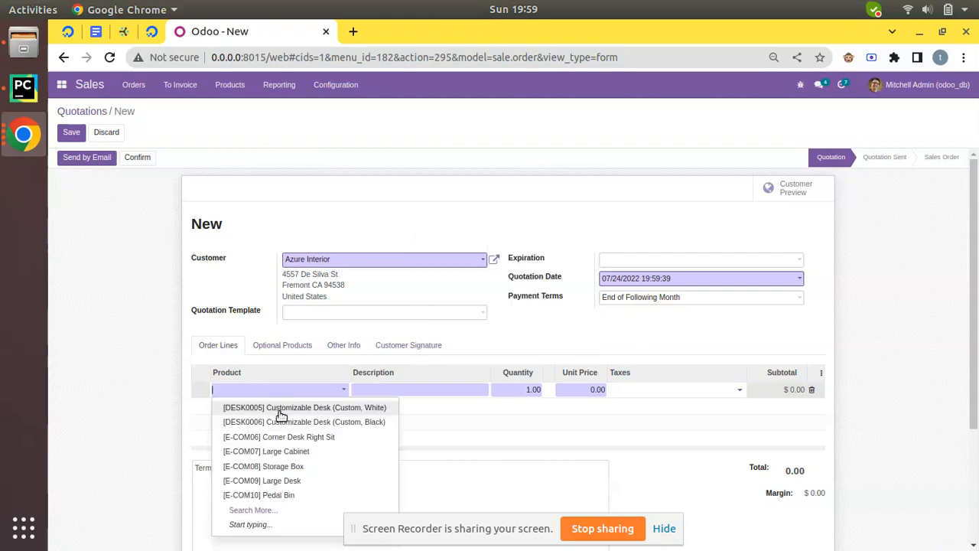
pyautogui.click(305, 407)
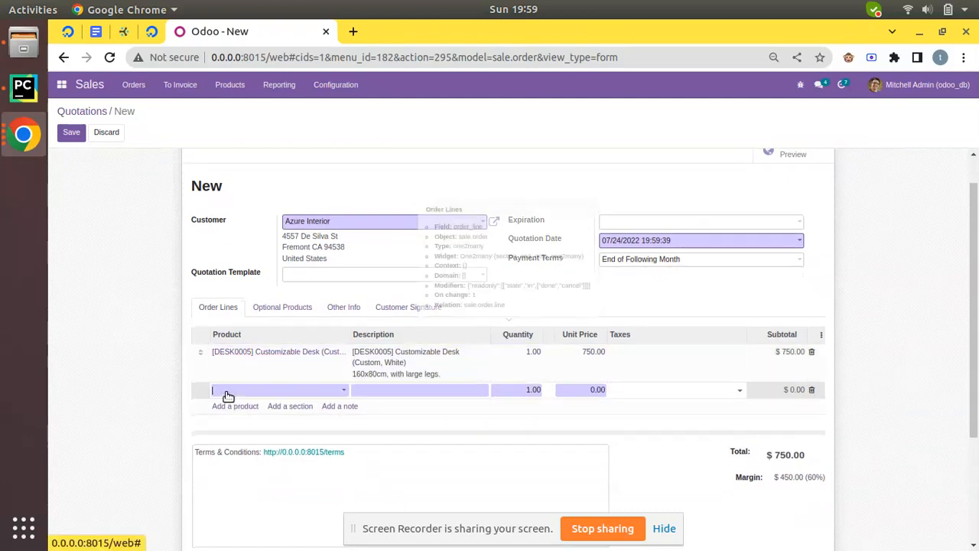
pyautogui.click(268, 390)
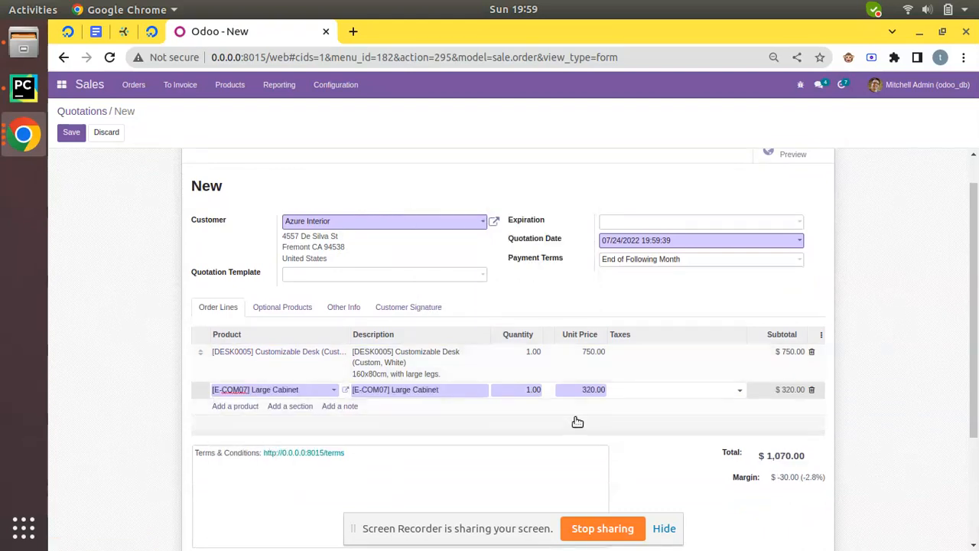
pyautogui.click(71, 131)
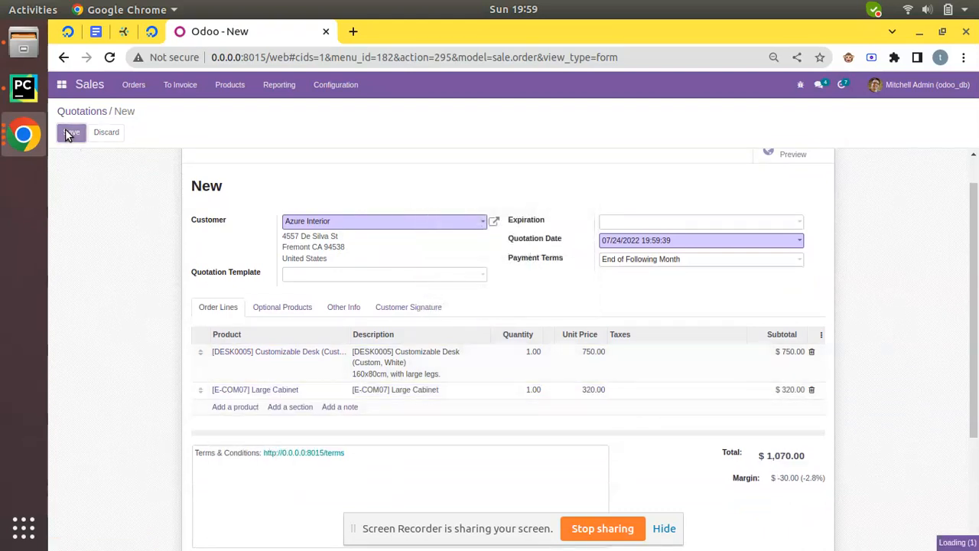
# Save quotation S00037 and confirm it into a sales order.
pyautogui.click(72, 132)
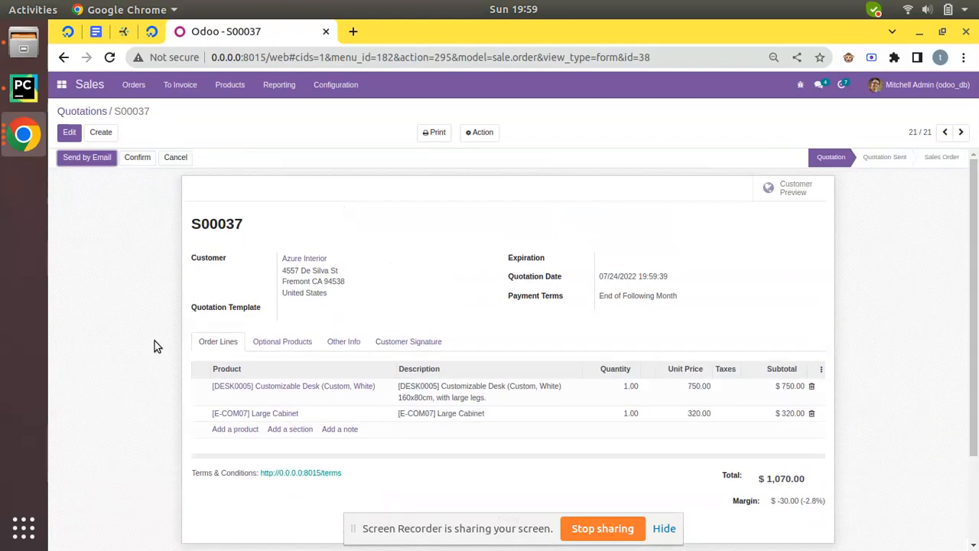
pyautogui.moveTo(168, 234)
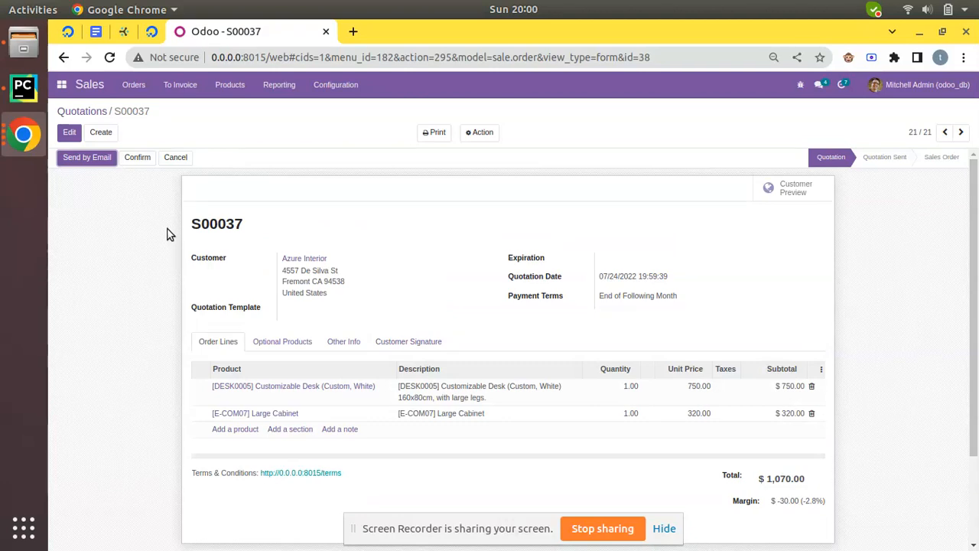
pyautogui.click(137, 157)
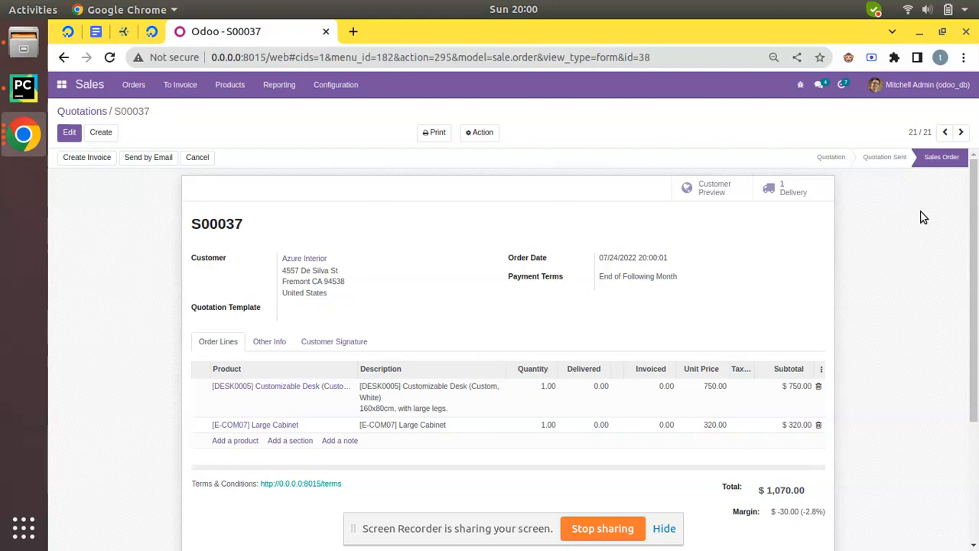
pyautogui.moveTo(898, 228)
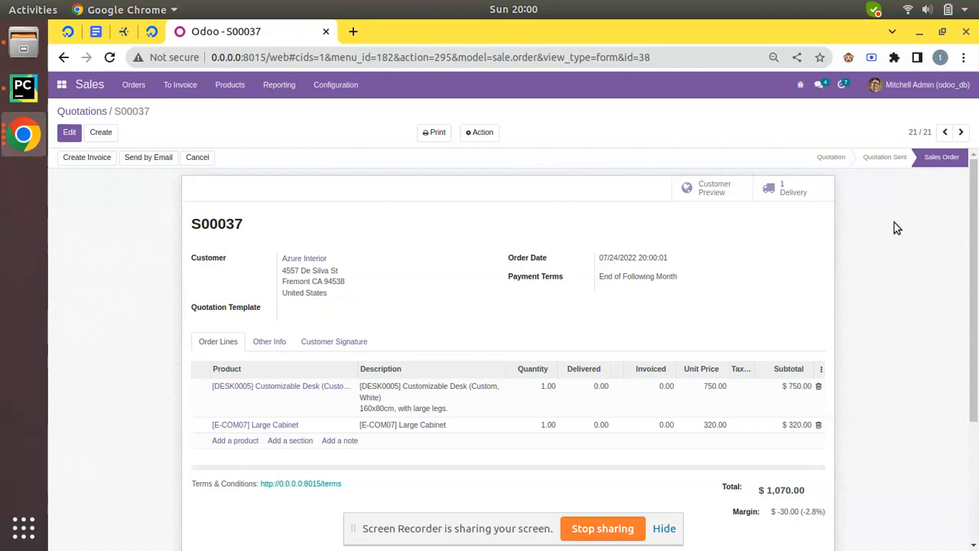
pyautogui.moveTo(523, 212)
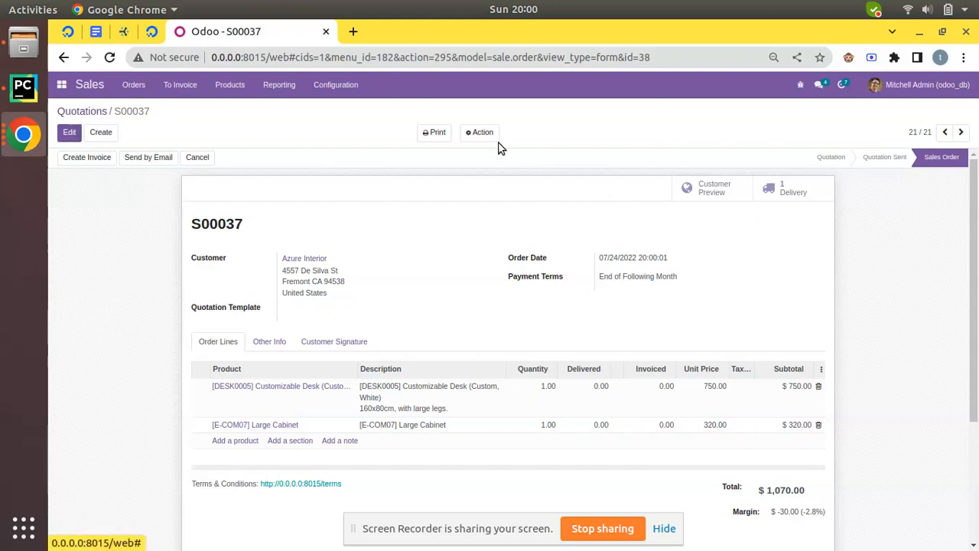
# Generate a $1,070 payment link for S00037 allowing all acquirers, and select the link URL.
pyautogui.click(482, 132)
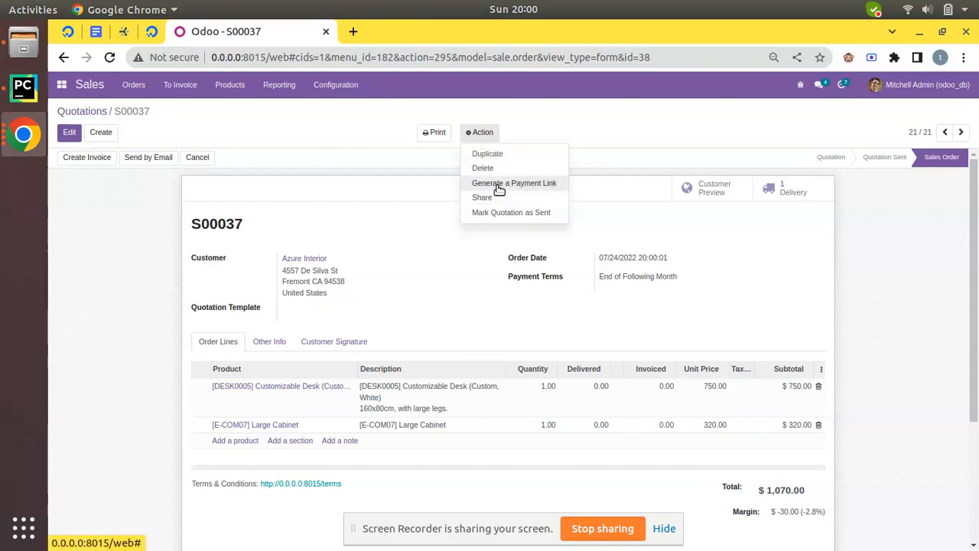
pyautogui.click(514, 183)
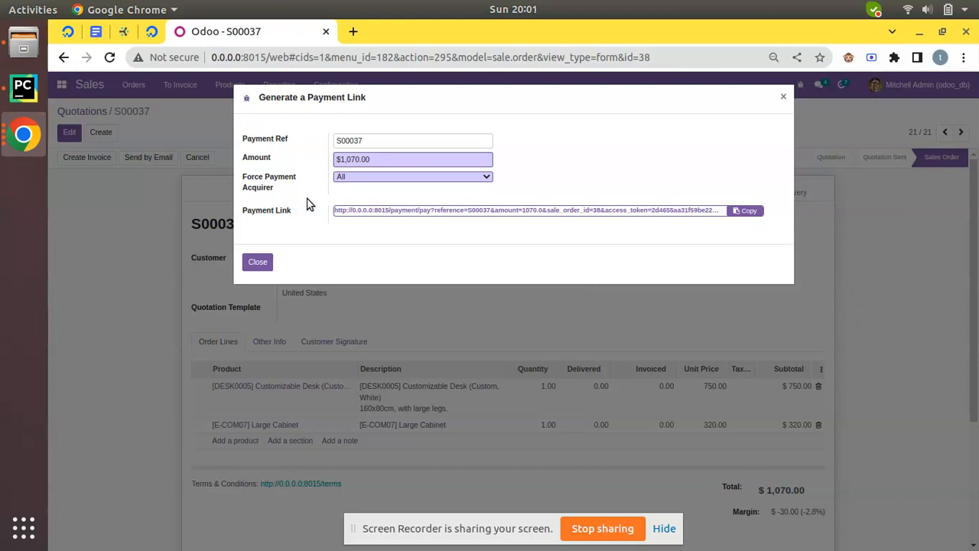
pyautogui.click(413, 177)
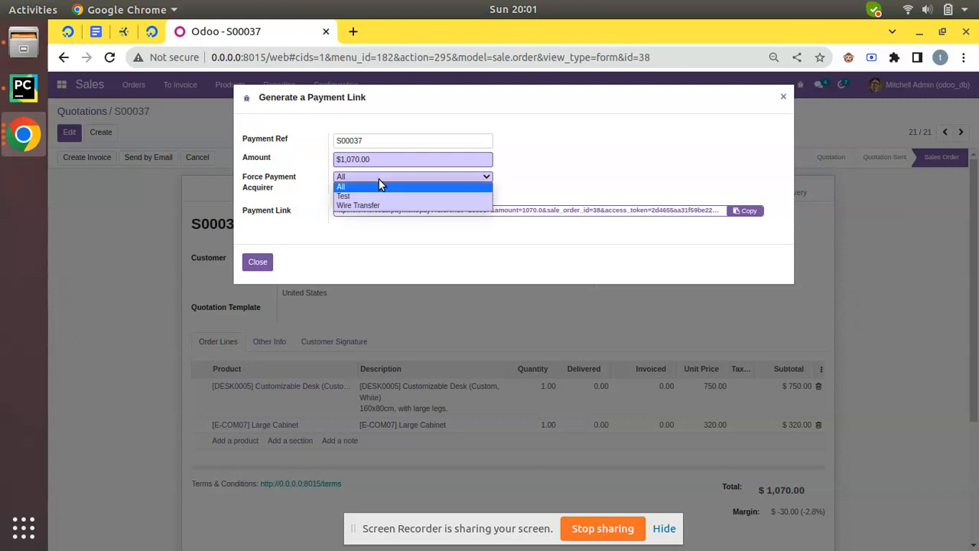
pyautogui.click(341, 186)
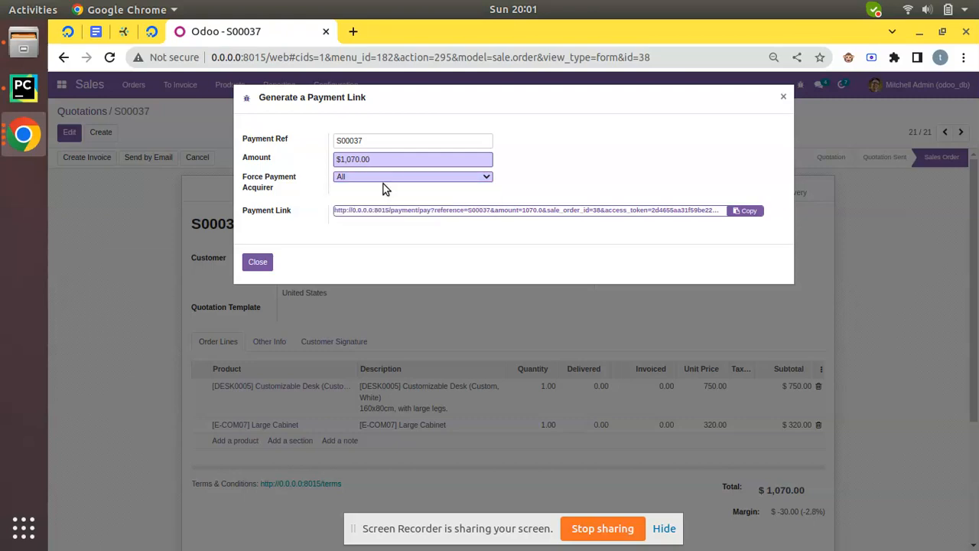
pyautogui.moveTo(348, 189)
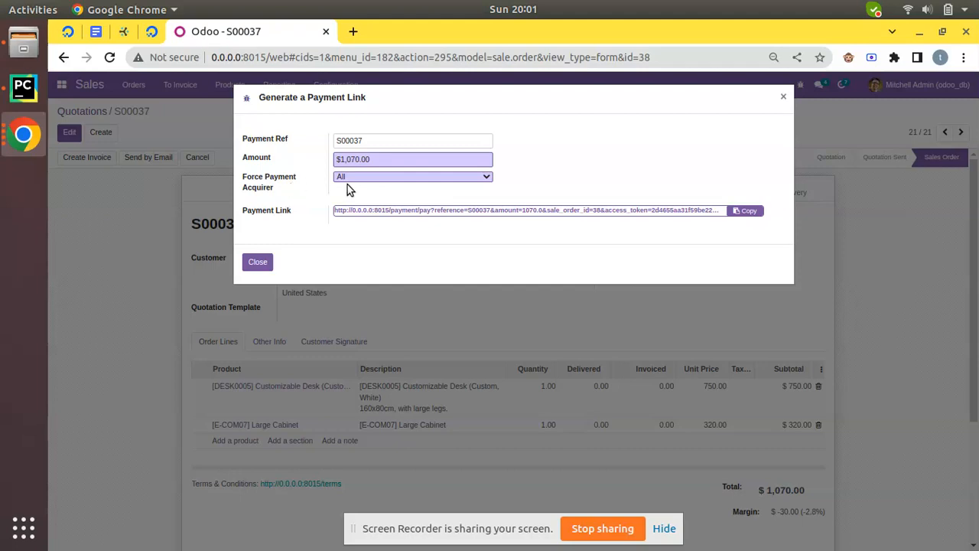
pyautogui.moveTo(396, 226)
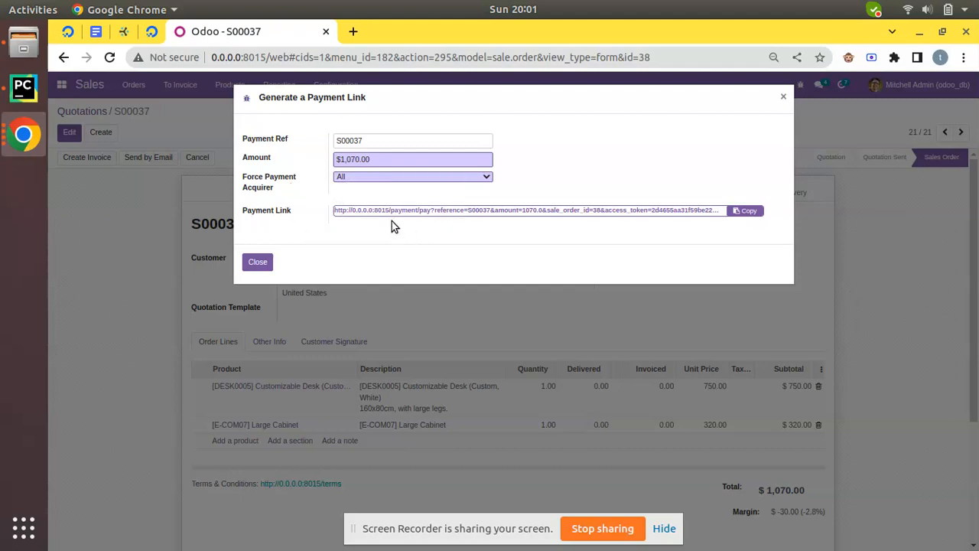
pyautogui.click(744, 211)
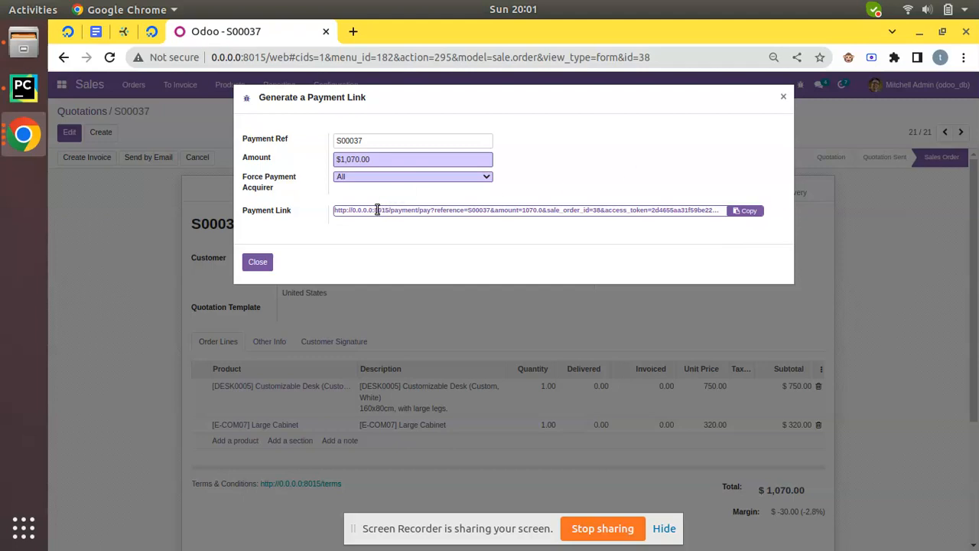
pyautogui.click(744, 210)
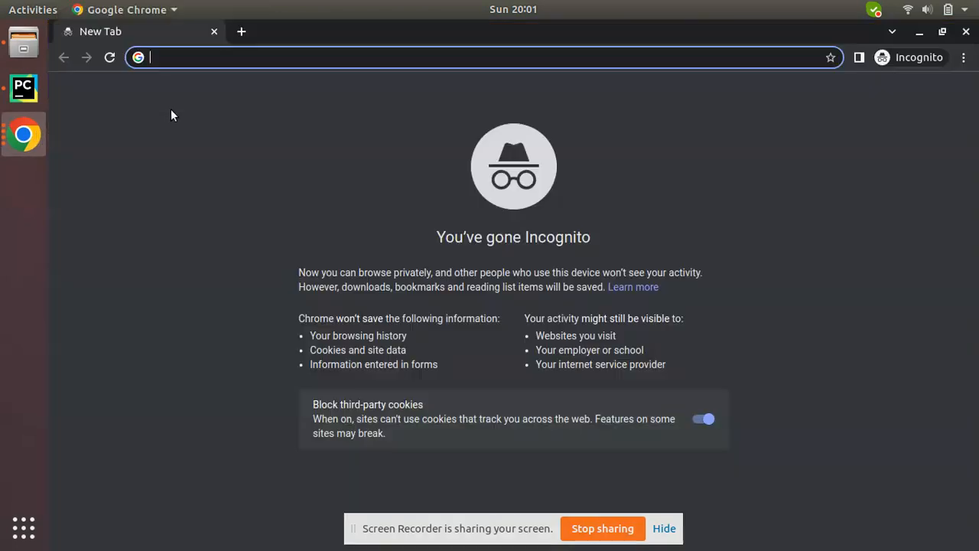
# Load the S00037 payment link in a private window and choose the Test payment method.
pyautogui.write('http://0.0.0.0:8015/payment/pay?reference=S00037&amount=1070.0&sale_order_id=38&access_token=2d4655aa31f59be2249783949866f942ac4b9d18c6a5f2fedee03a488a9a5023')
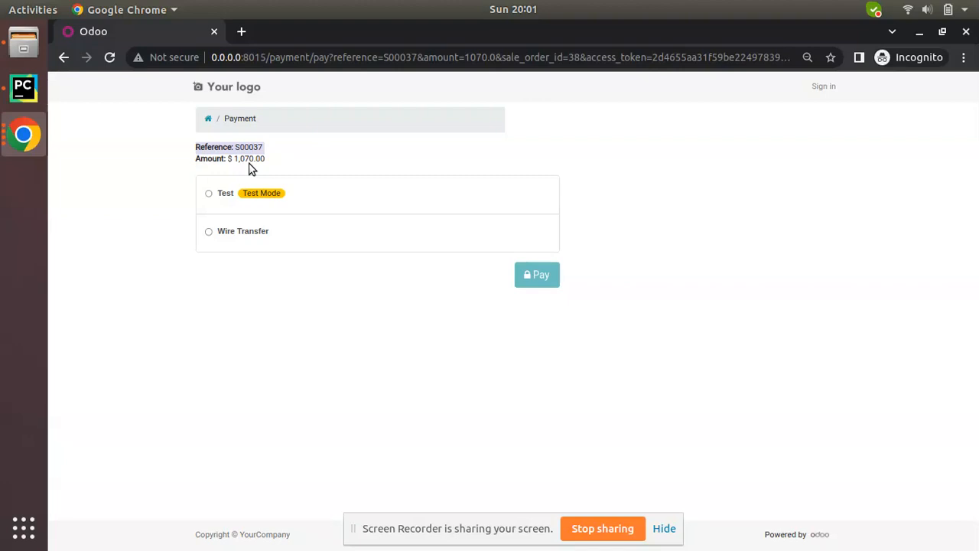
pyautogui.moveTo(228, 247)
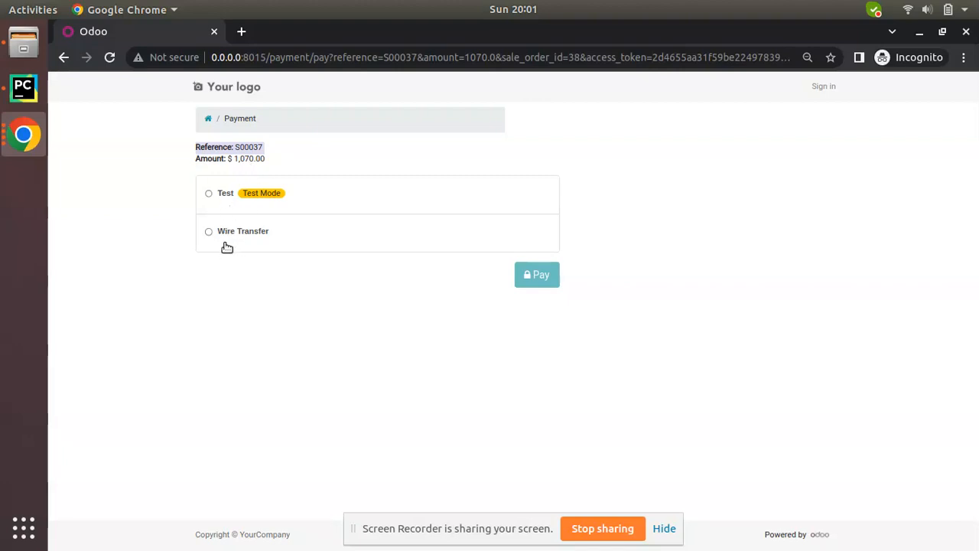
pyautogui.moveTo(207, 204)
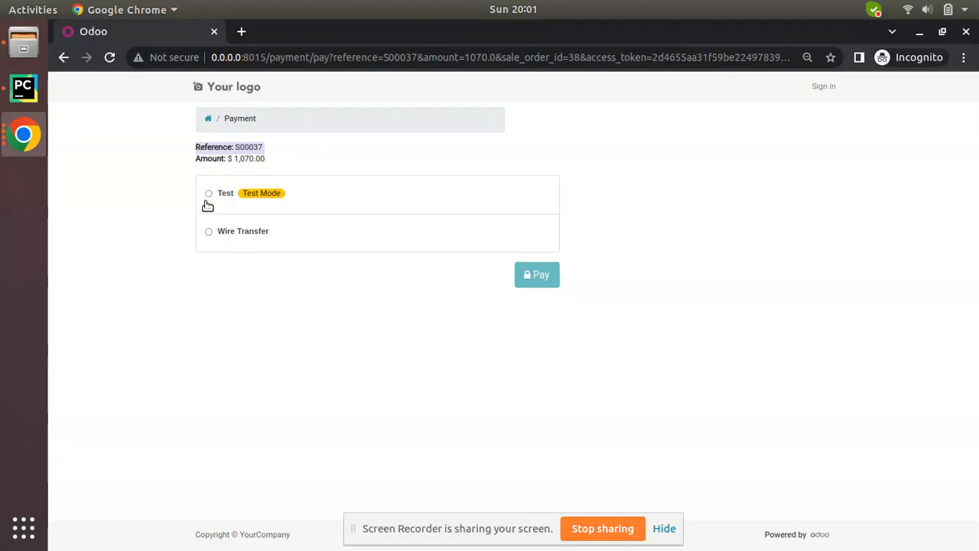
pyautogui.click(208, 192)
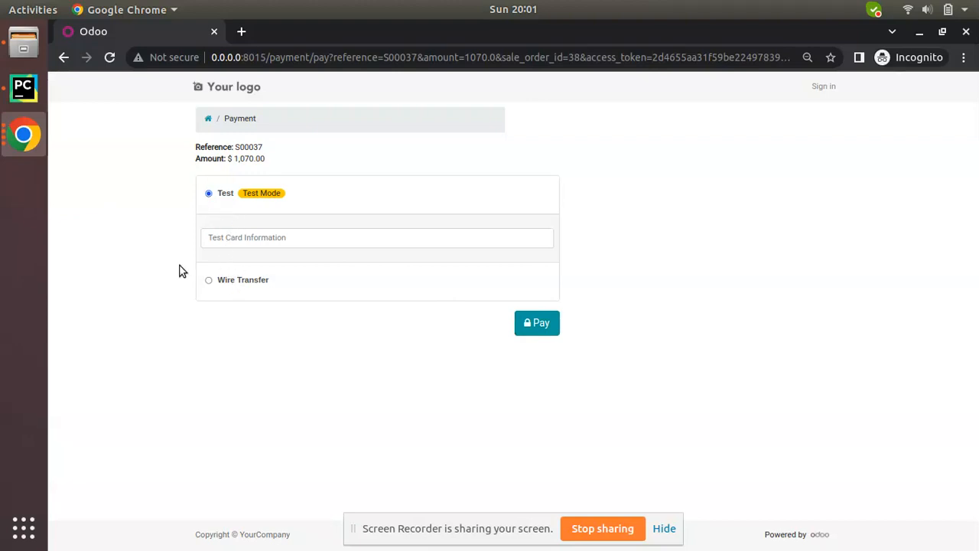
pyautogui.moveTo(23, 135)
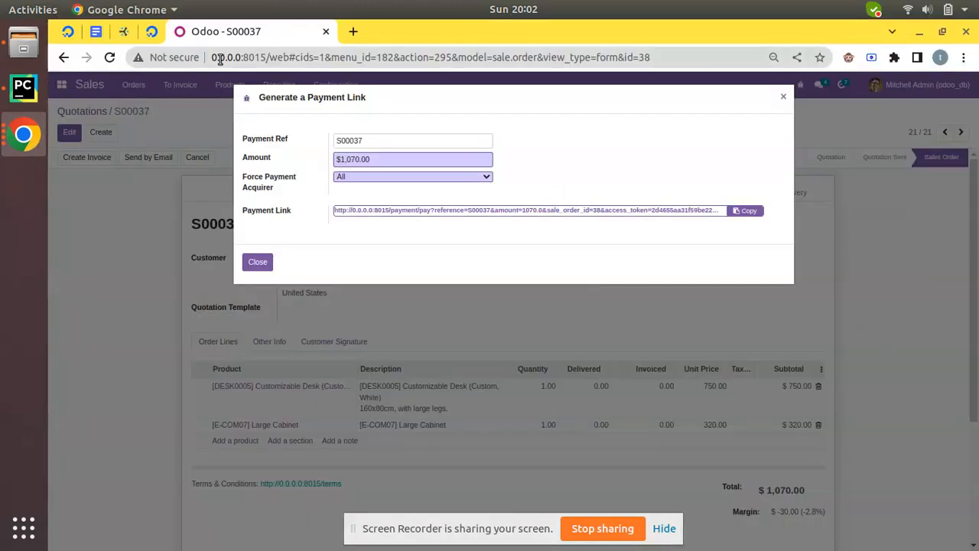
# Duplicate the S00037 tab and browse Payment Acquirers, where Test is in test mode and Wire Transfer is enabled.
pyautogui.rightClick(226, 31)
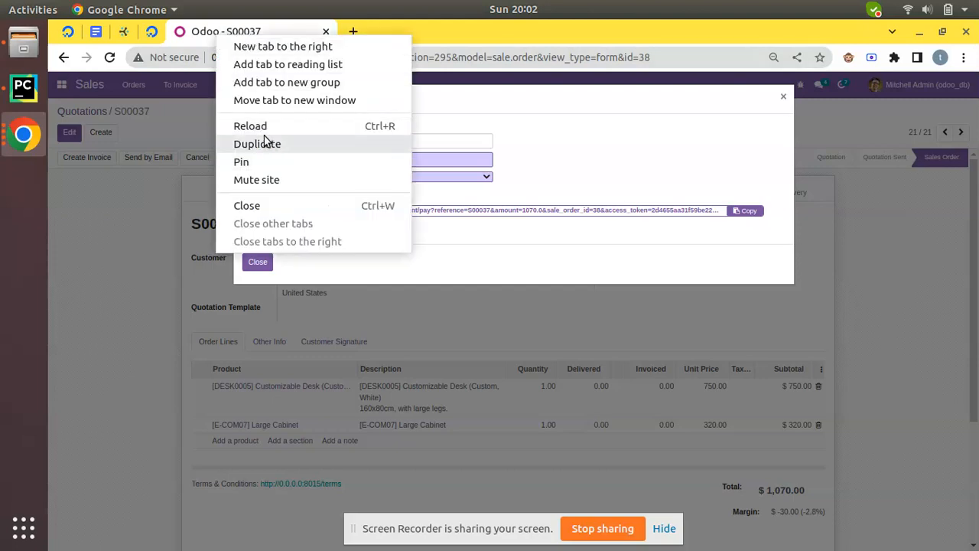
pyautogui.click(257, 144)
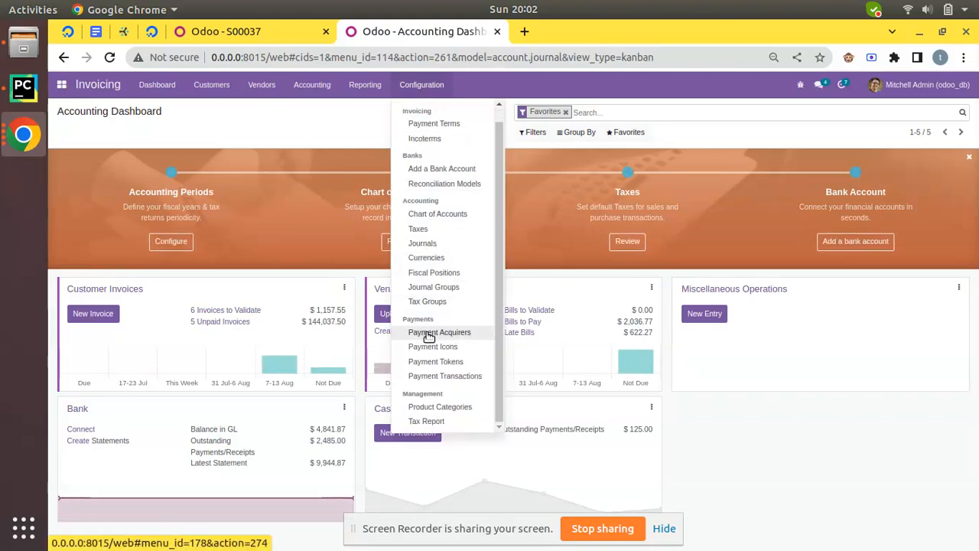
pyautogui.click(439, 332)
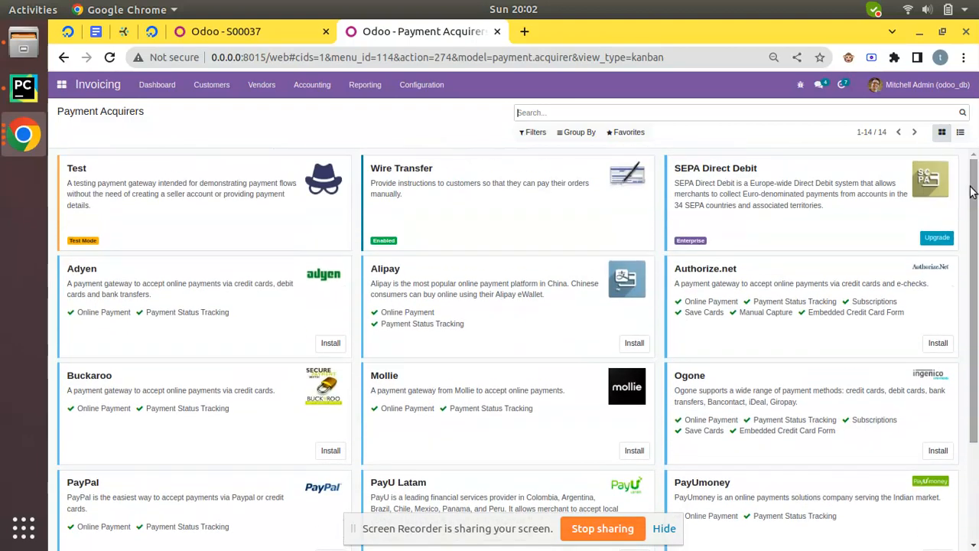
pyautogui.moveTo(715, 307)
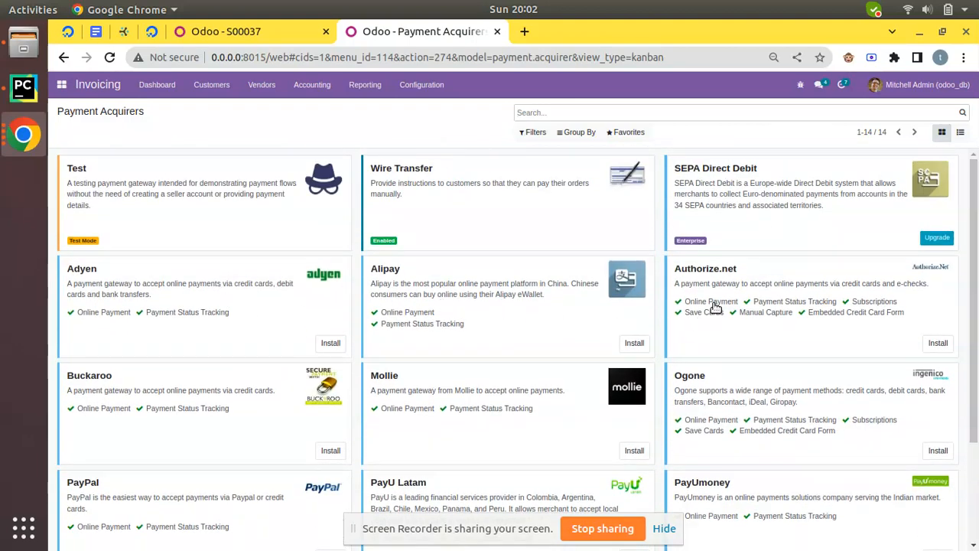
pyautogui.scroll(-3)
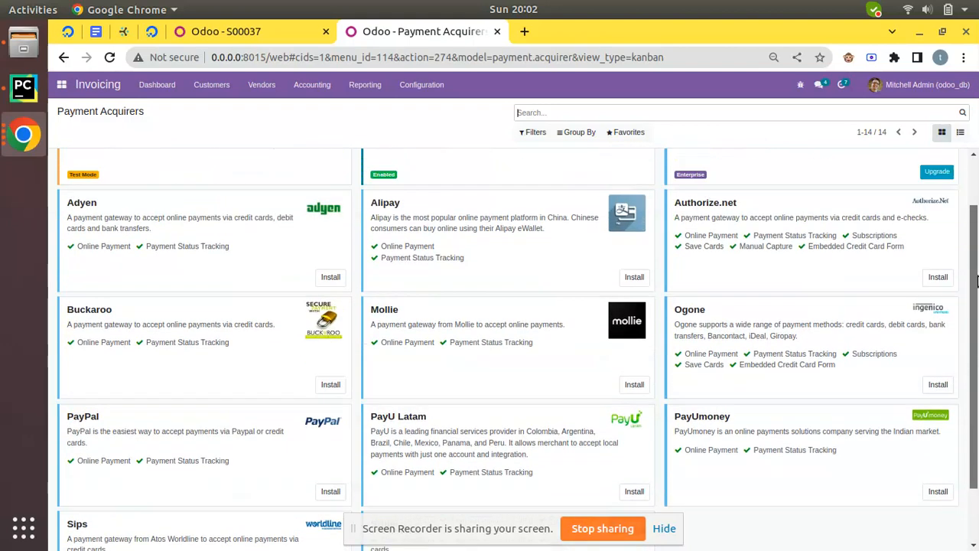
pyautogui.scroll(3)
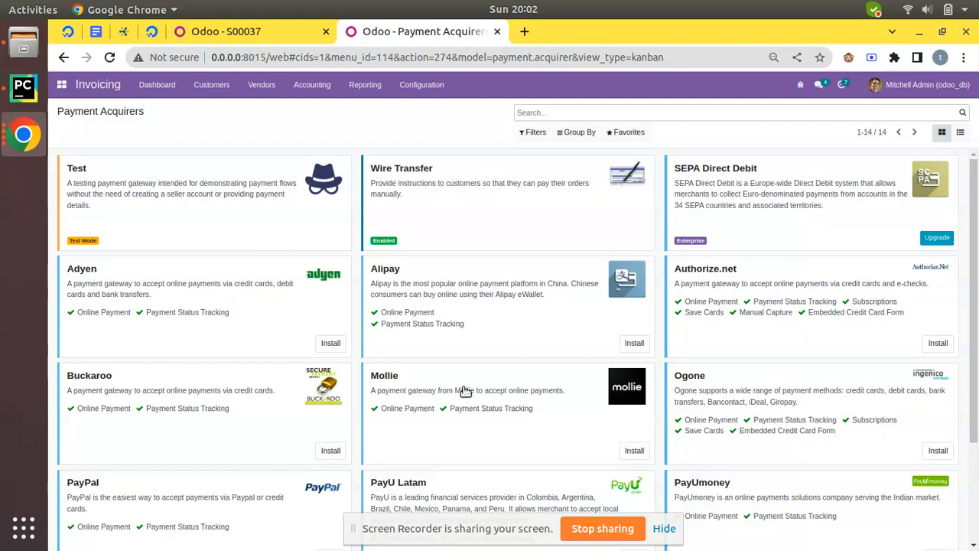
pyautogui.scroll(-3)
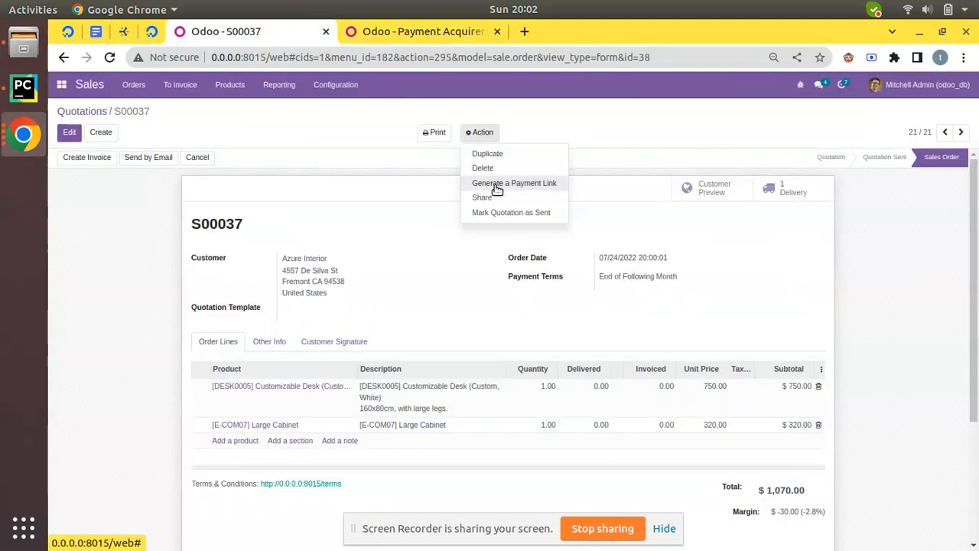
# Copy the S00037 payment link, then generate a payment link for invoice INV/2022/00005 ($862.50).
pyautogui.click(515, 183)
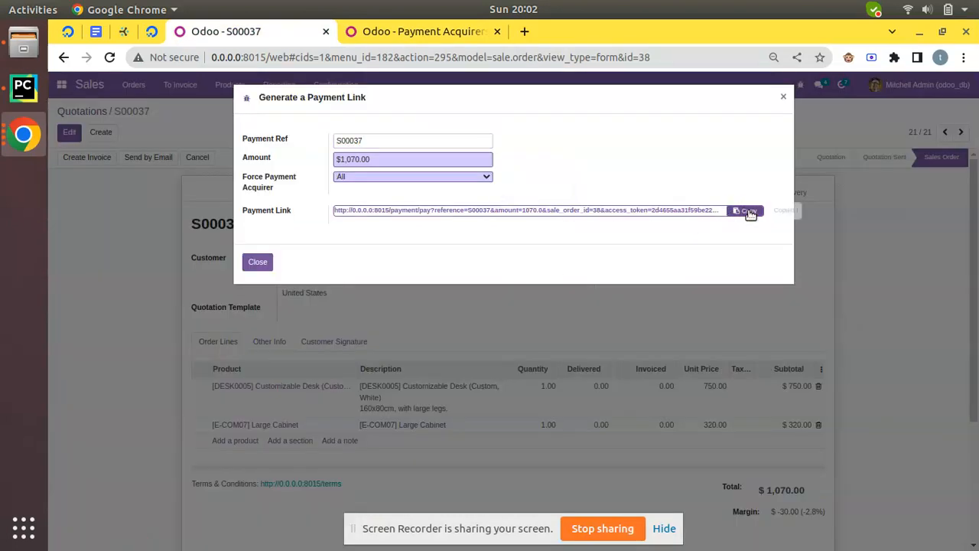
pyautogui.click(258, 262)
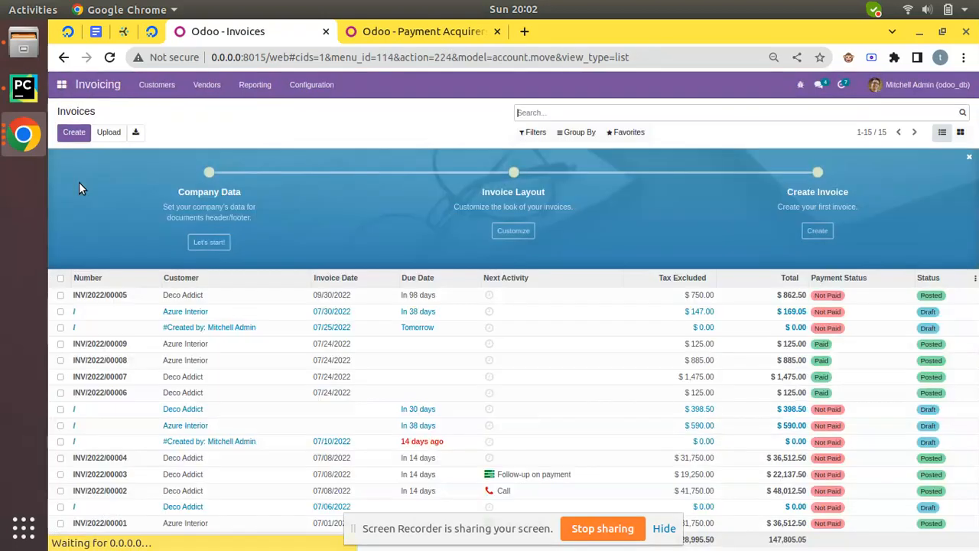
pyautogui.click(99, 294)
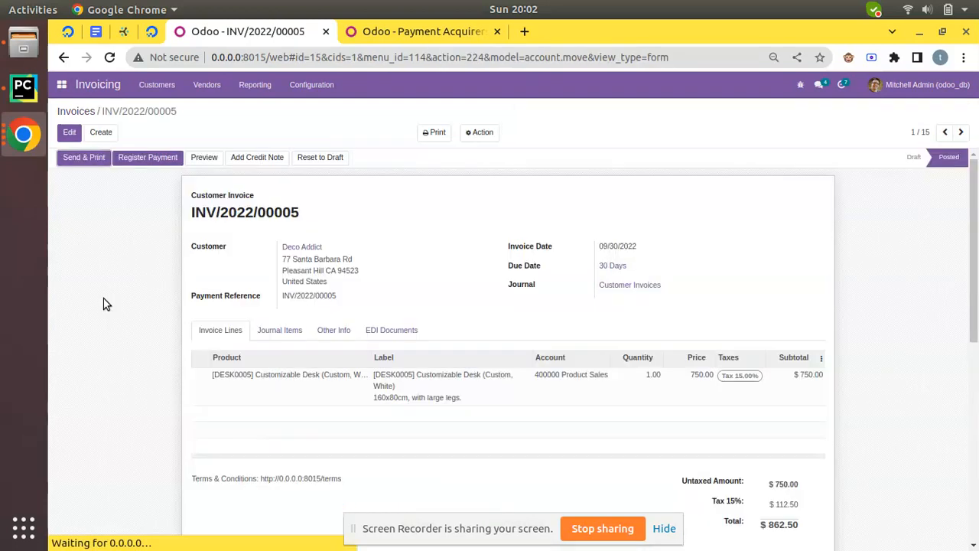
pyautogui.click(480, 132)
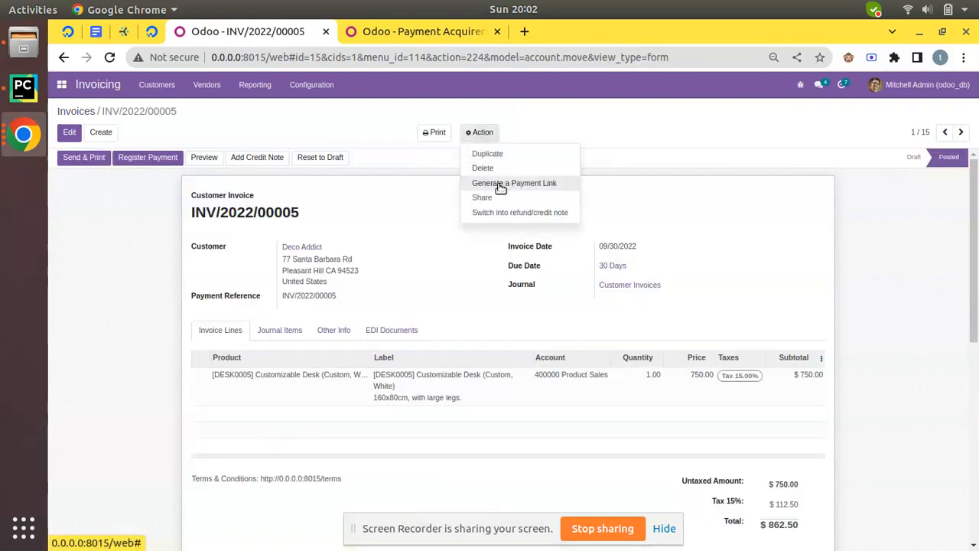
pyautogui.click(515, 183)
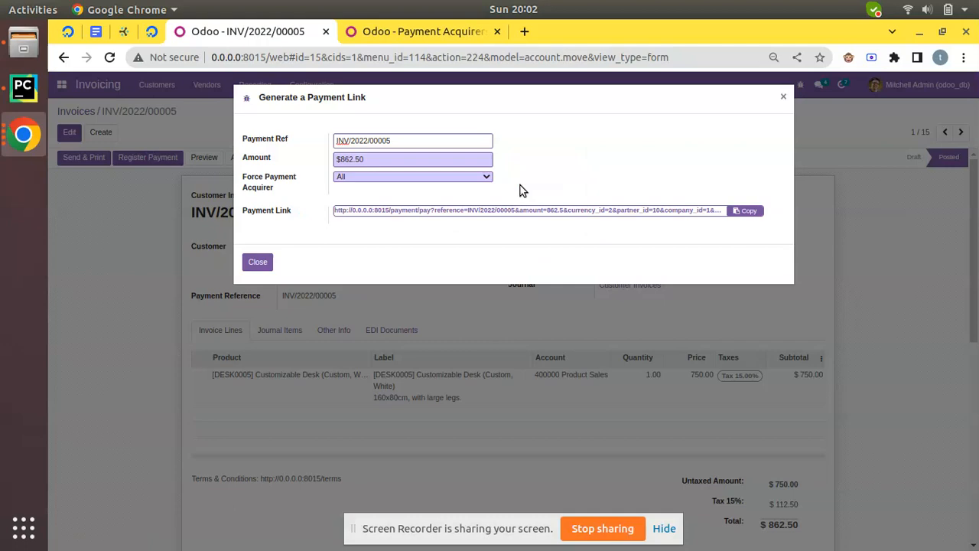